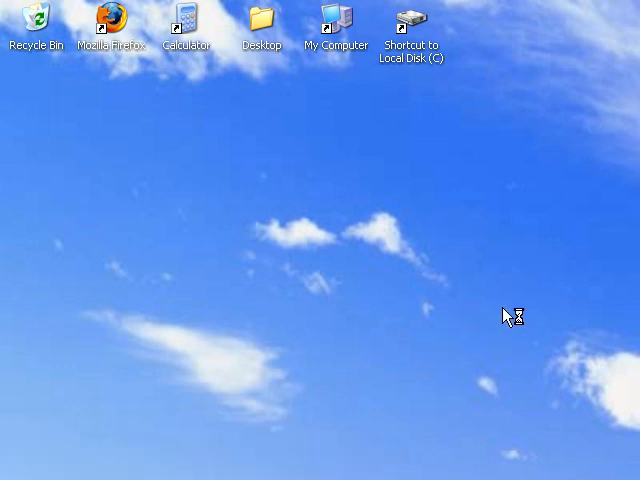
# Step: In Firefox, open the Mouse Click Sounds source from vb6beginners.com's Tutorials page
pyautogui.doubleClick(109, 25)
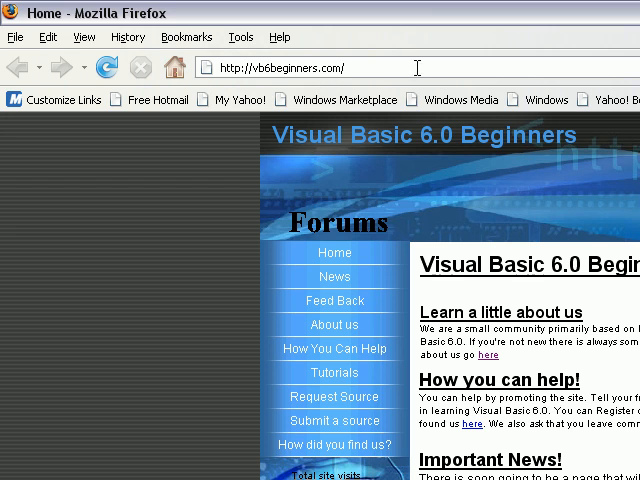
pyautogui.moveTo(417, 67)
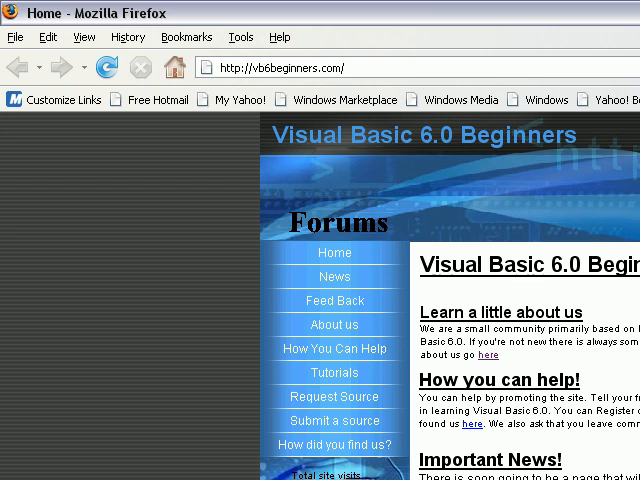
pyautogui.click(335, 373)
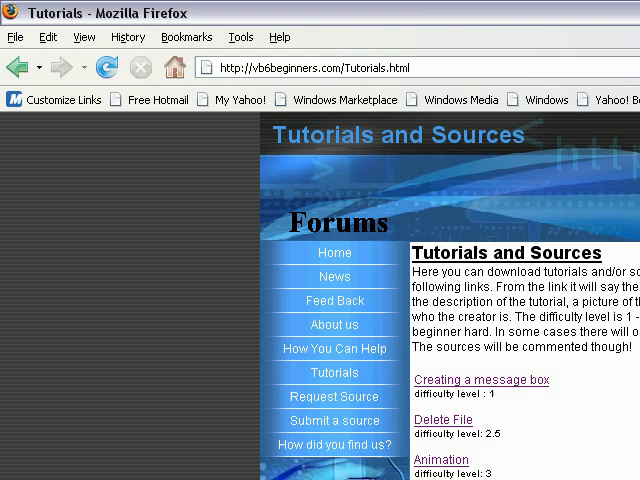
pyautogui.scroll(-3)
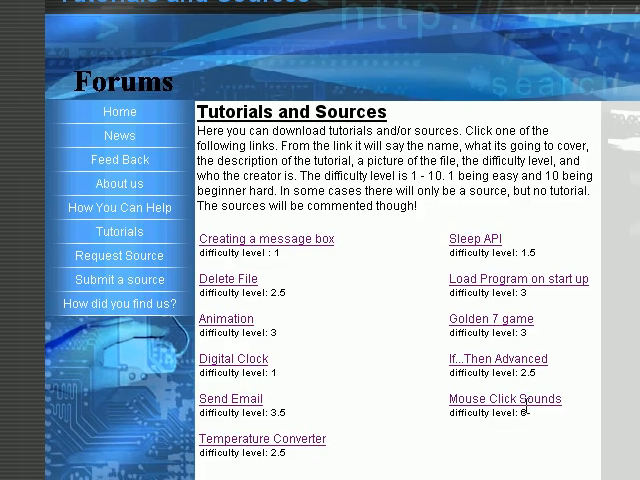
pyautogui.click(504, 398)
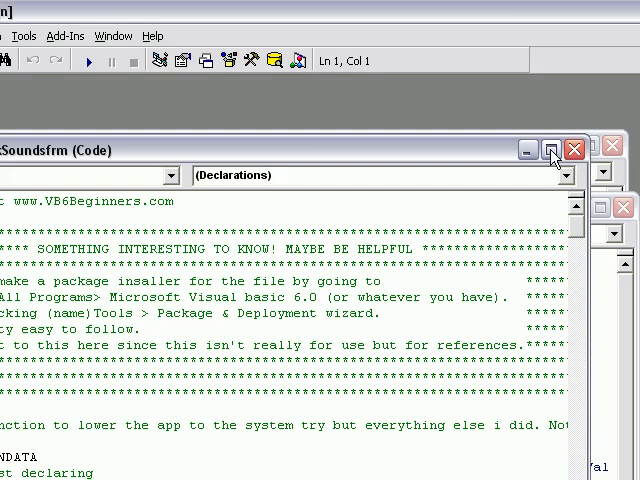
# Step: Maximize the form's code window and scroll through the NOTIFYICONDATA type, constants and click handlers
pyautogui.click(549, 150)
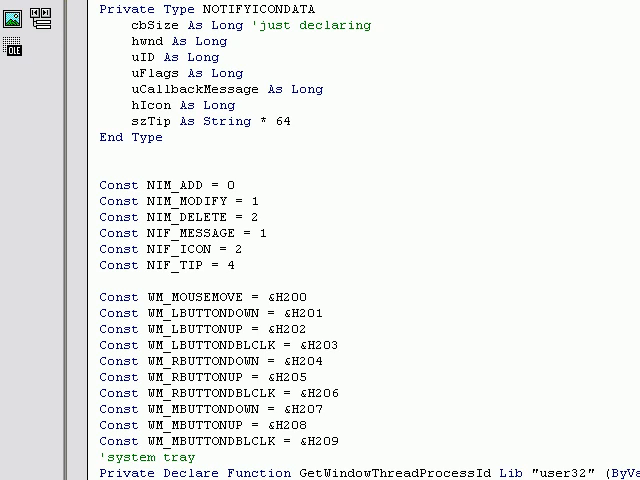
pyautogui.scroll(-3)
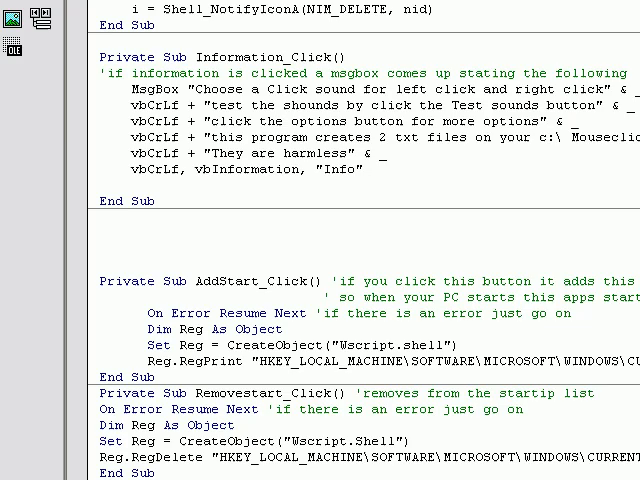
pyautogui.scroll(-3)
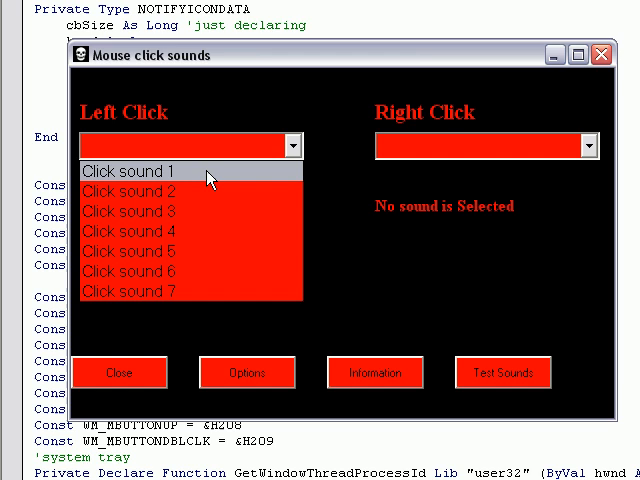
# Step: In the running app, choose Click sound 1 for Left Click and Click sound 6 for Right Click
pyautogui.click(126, 231)
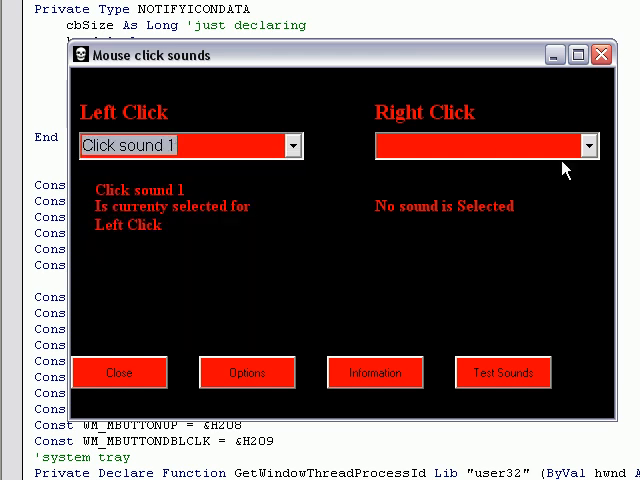
pyautogui.click(590, 145)
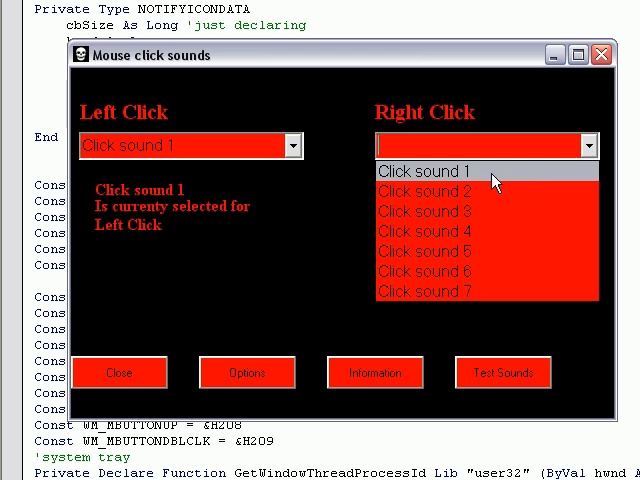
pyautogui.click(424, 271)
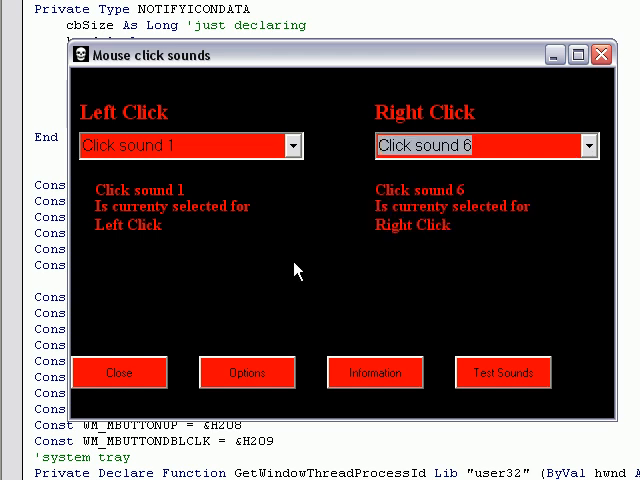
pyautogui.moveTo(280, 270)
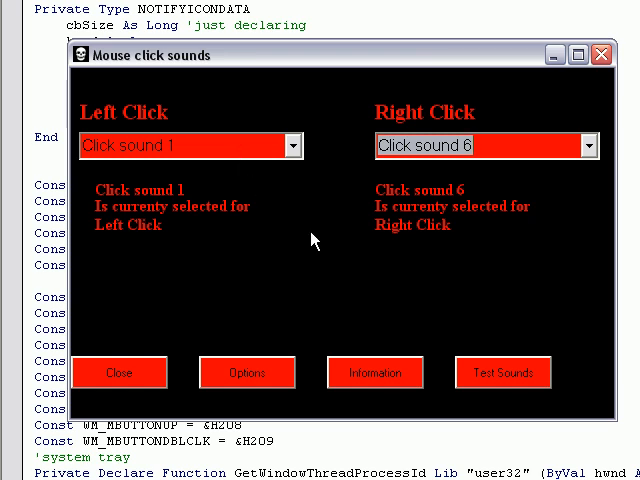
pyautogui.moveTo(305, 235)
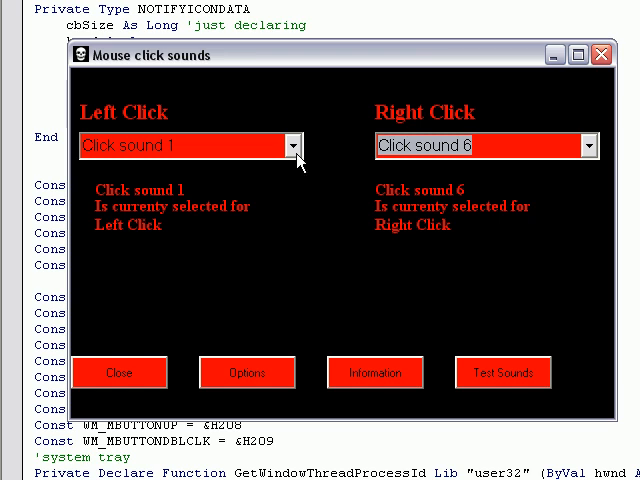
pyautogui.moveTo(420, 356)
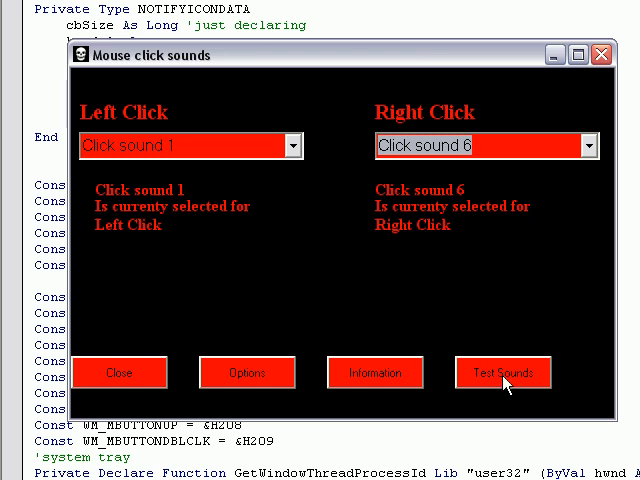
# Step: Test the sounds, dismiss the sound-mixing warning, and clear the left-click sound
pyautogui.click(503, 372)
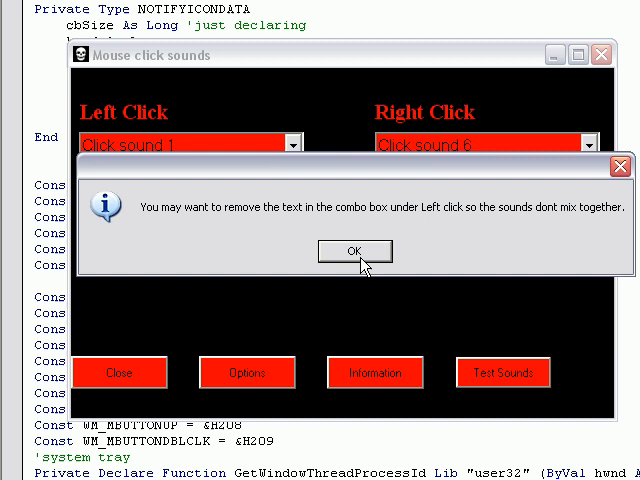
pyautogui.click(354, 251)
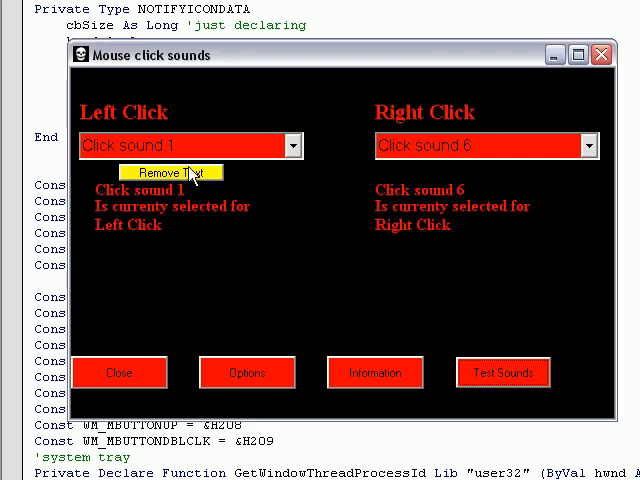
pyautogui.click(170, 172)
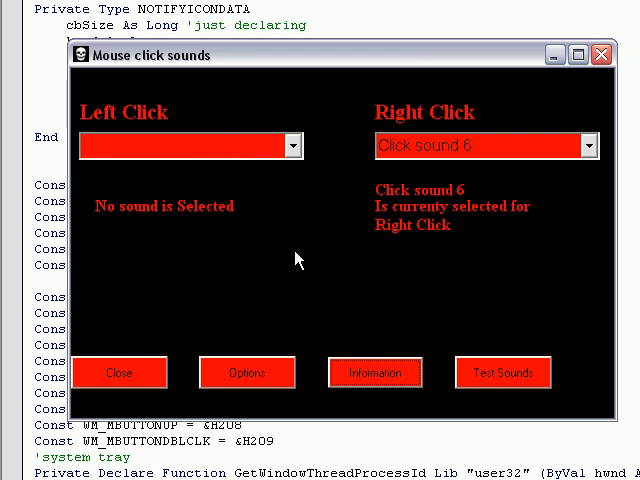
# Step: Play the remaining right-click test sound several times
pyautogui.click(503, 372)
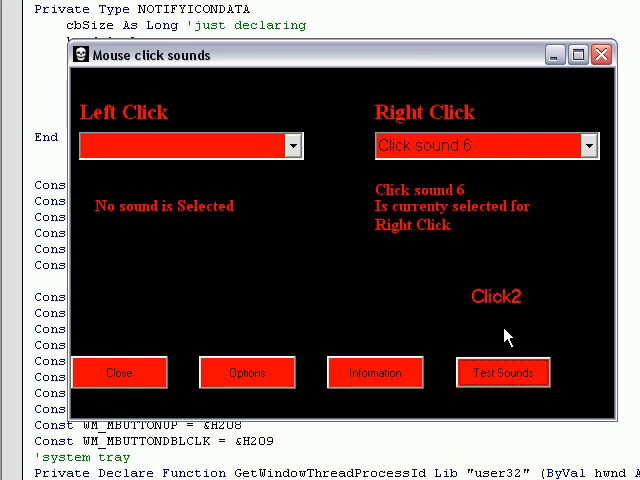
pyautogui.click(503, 372)
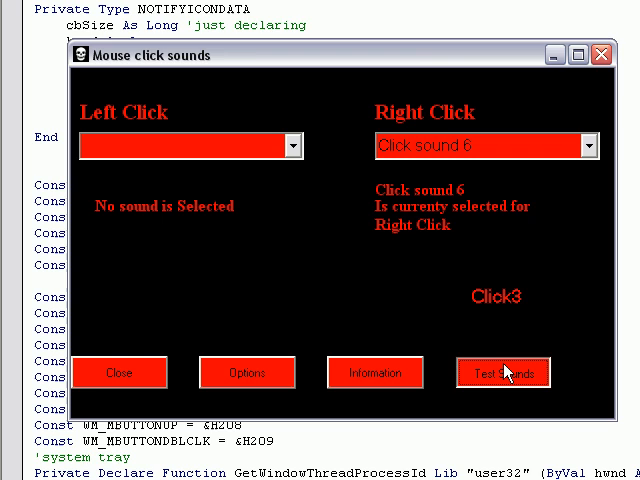
pyautogui.click(503, 372)
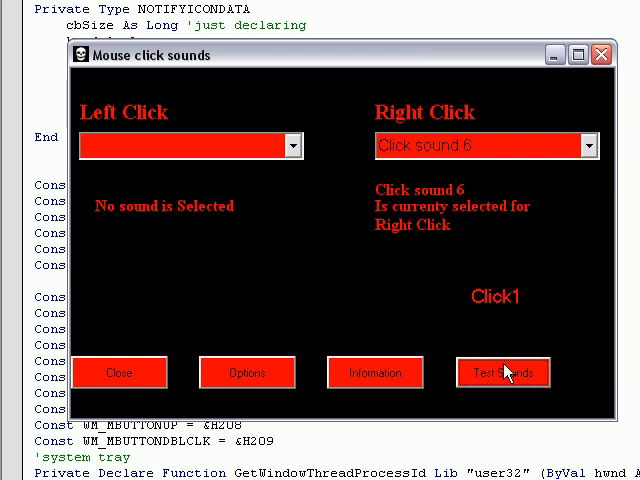
pyautogui.click(503, 372)
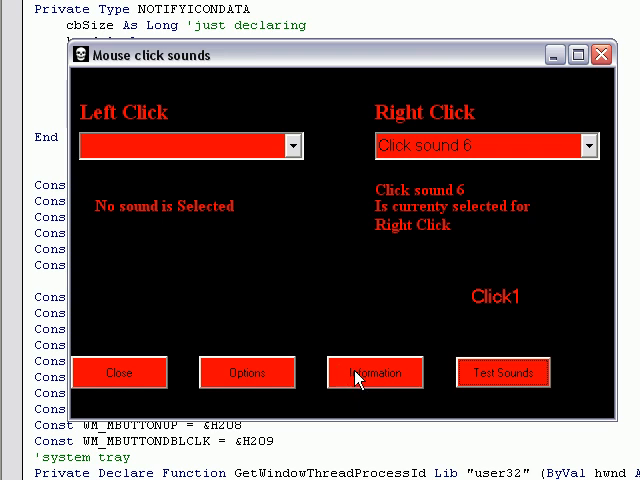
# Step: Show the app's usage Information message and dismiss it with OK
pyautogui.click(375, 373)
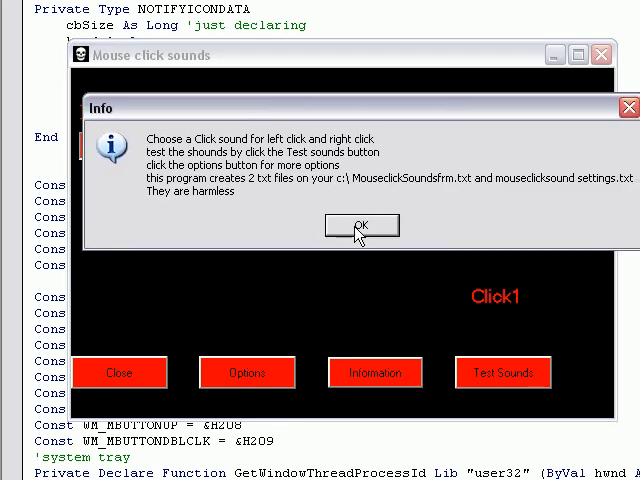
pyautogui.click(361, 225)
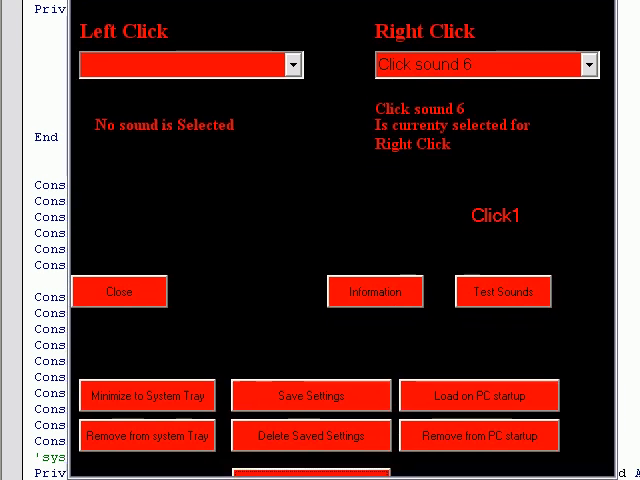
# Step: Toggle the options panel, save the settings with Click sound 3 on left click, then close the app
pyautogui.scroll(-3)
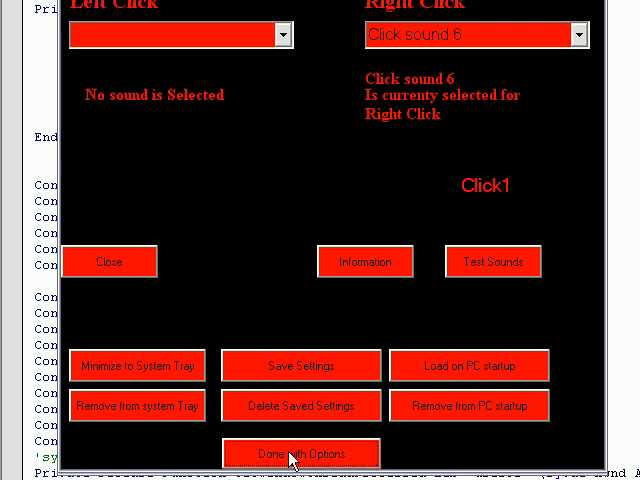
pyautogui.click(301, 453)
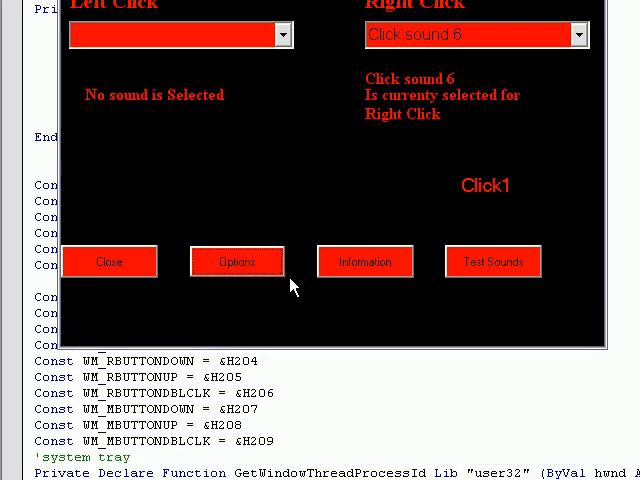
pyautogui.click(237, 261)
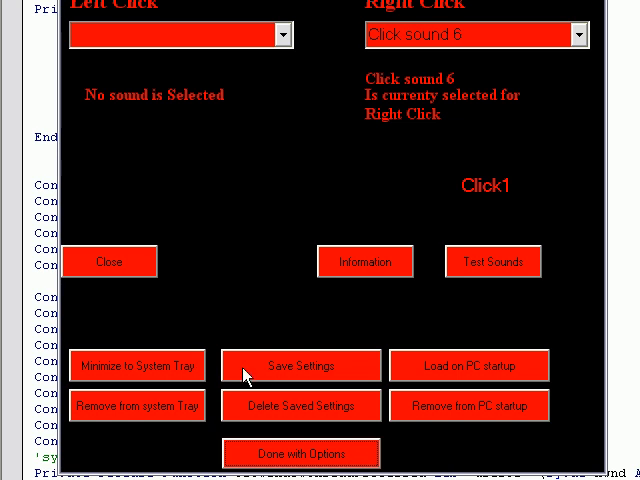
pyautogui.moveTo(345, 370)
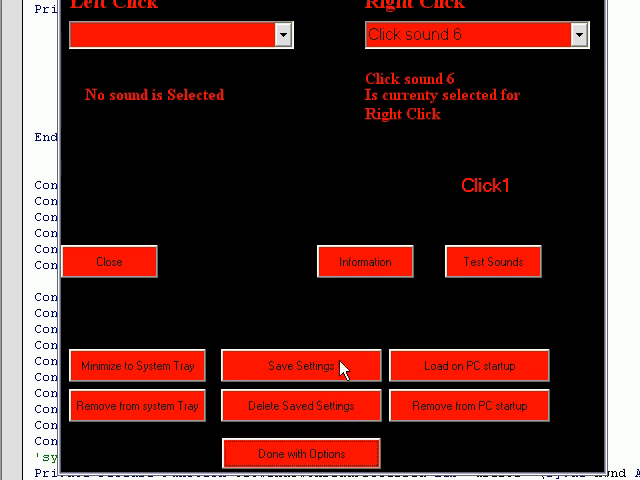
pyautogui.click(180, 34)
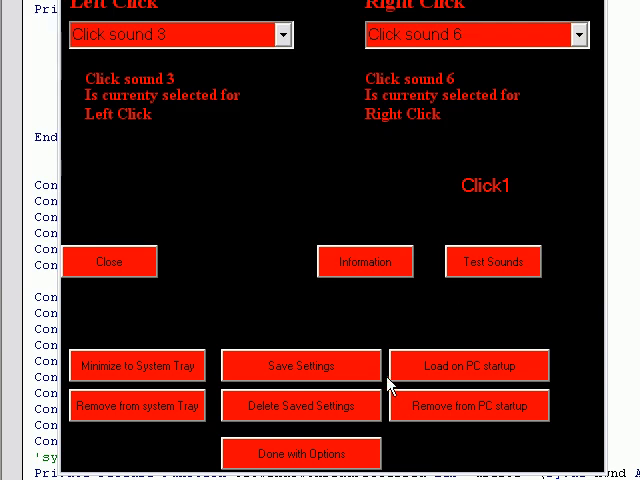
pyautogui.moveTo(343, 432)
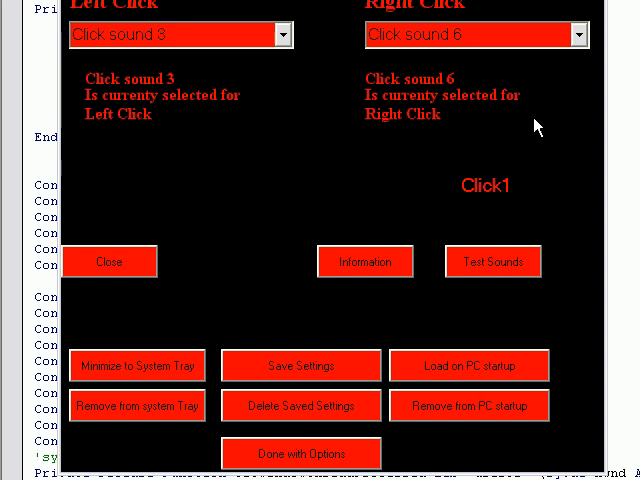
pyautogui.moveTo(372, 436)
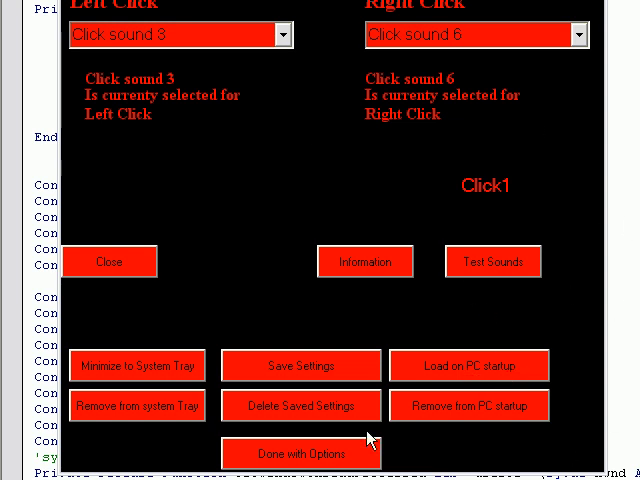
pyautogui.click(109, 261)
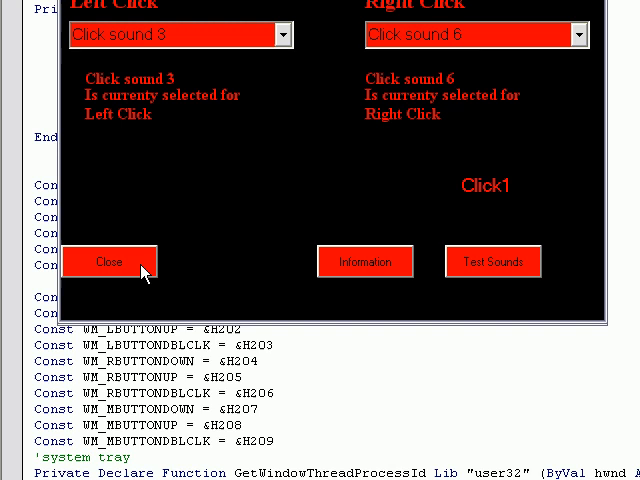
pyautogui.click(109, 261)
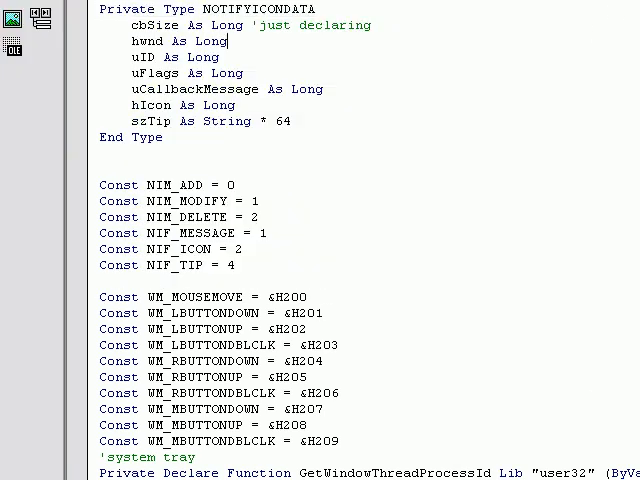
pyautogui.scroll(-3)
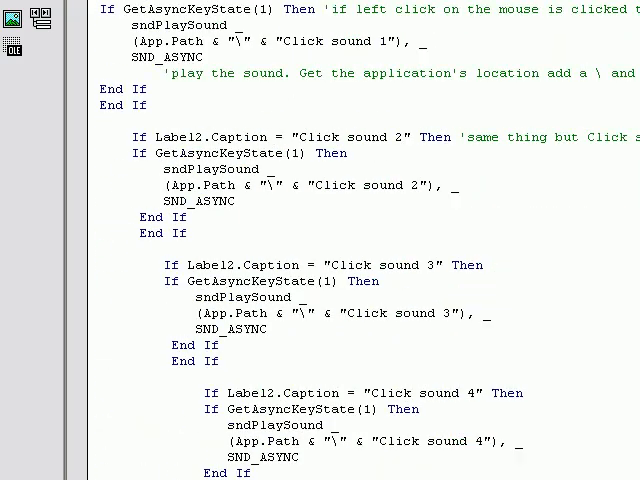
pyautogui.scroll(-3)
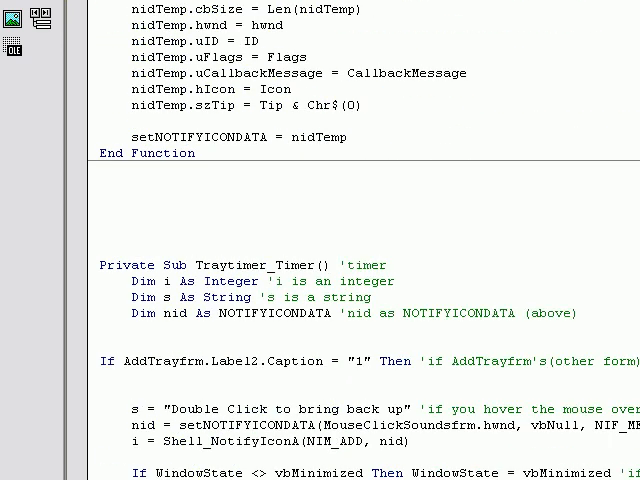
pyautogui.scroll(-3)
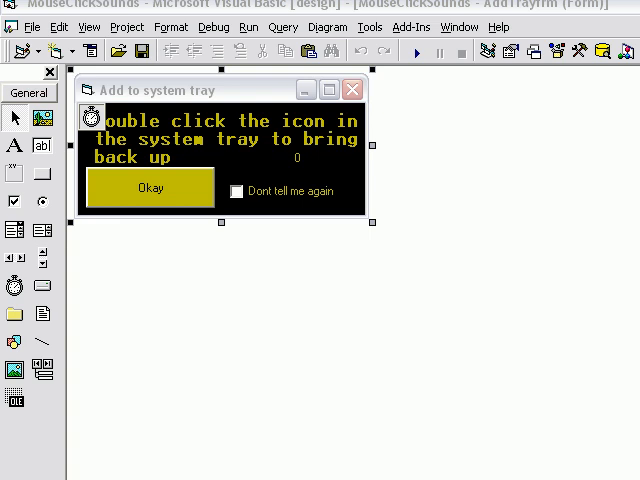
pyautogui.moveTo(310, 184)
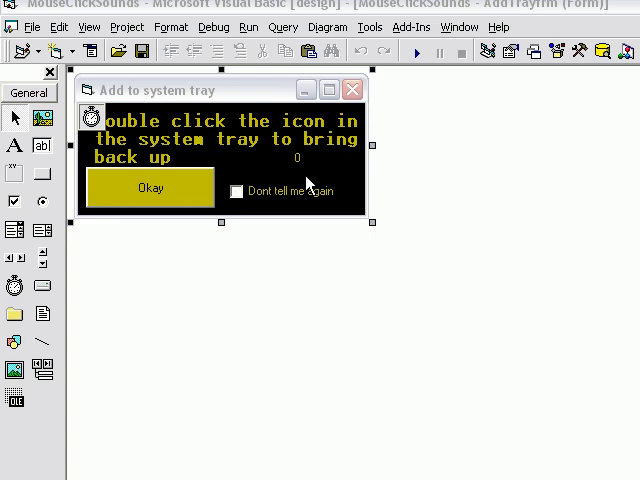